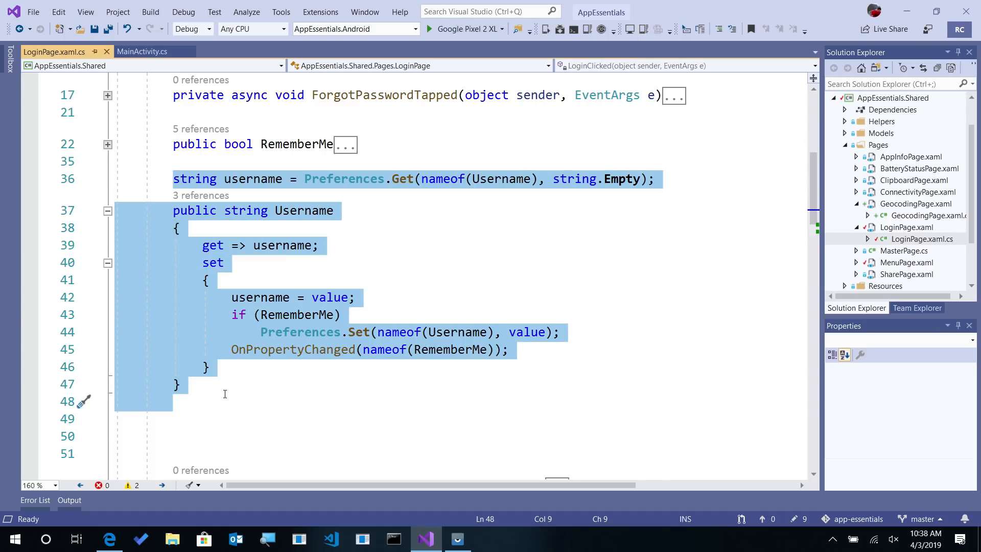
mouse_move(372, 193)
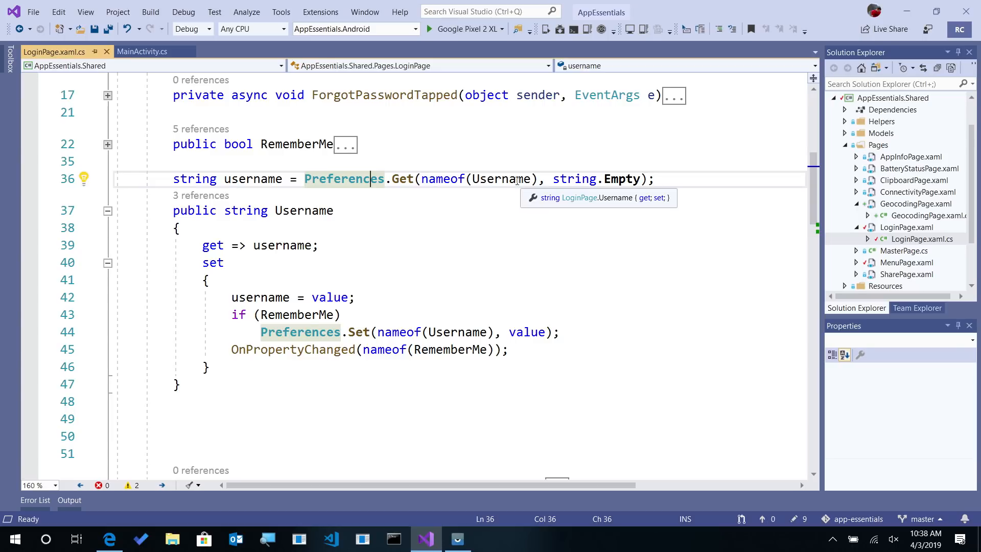
mouse_move(622, 180)
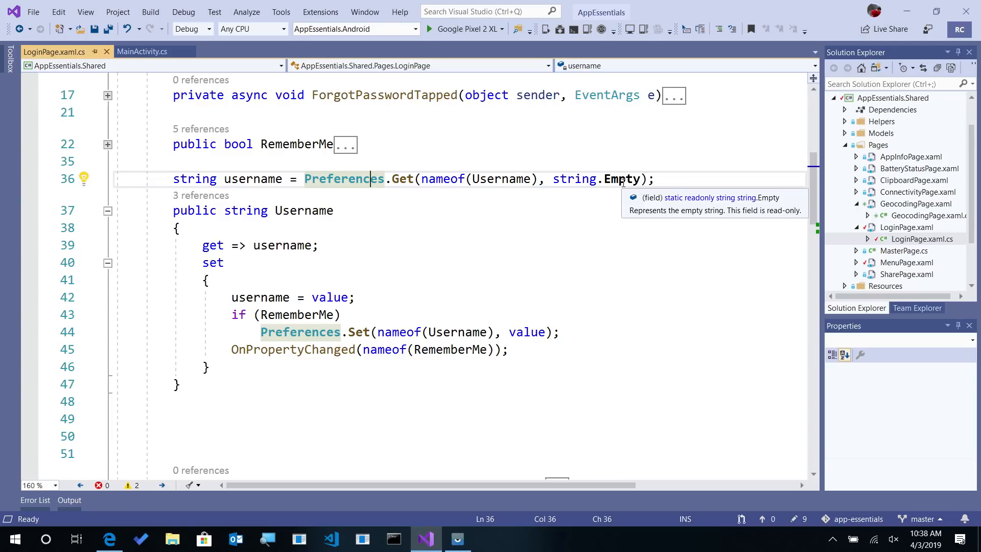
mouse_move(319, 306)
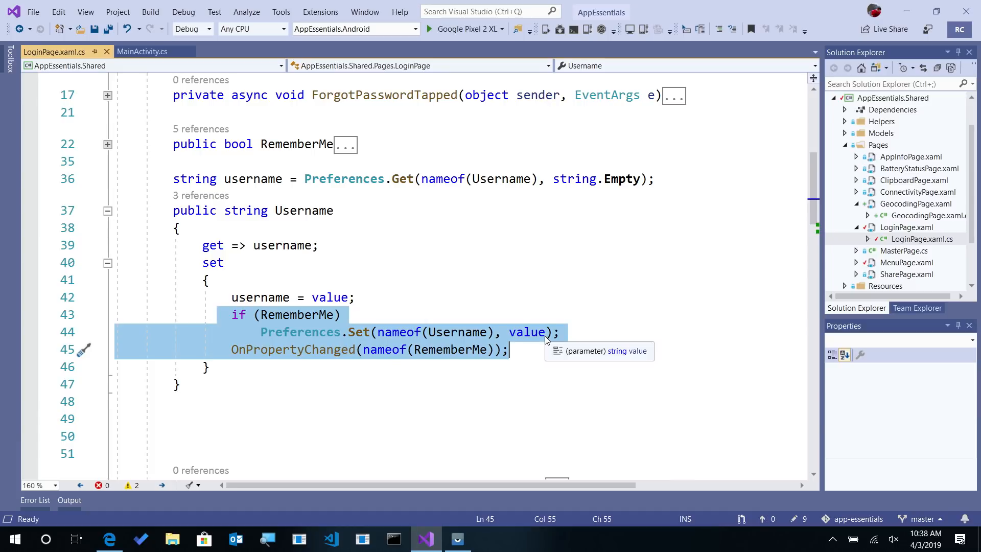
Step: Start a new line at the top of the Username setter reading App.Current.prop to browse IntelliSense
click(335, 332)
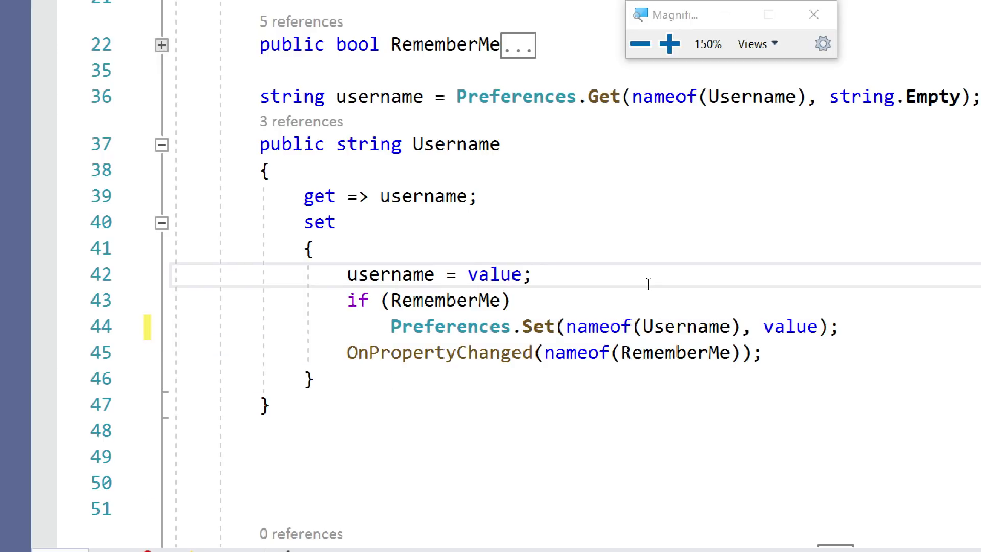
click(534, 274)
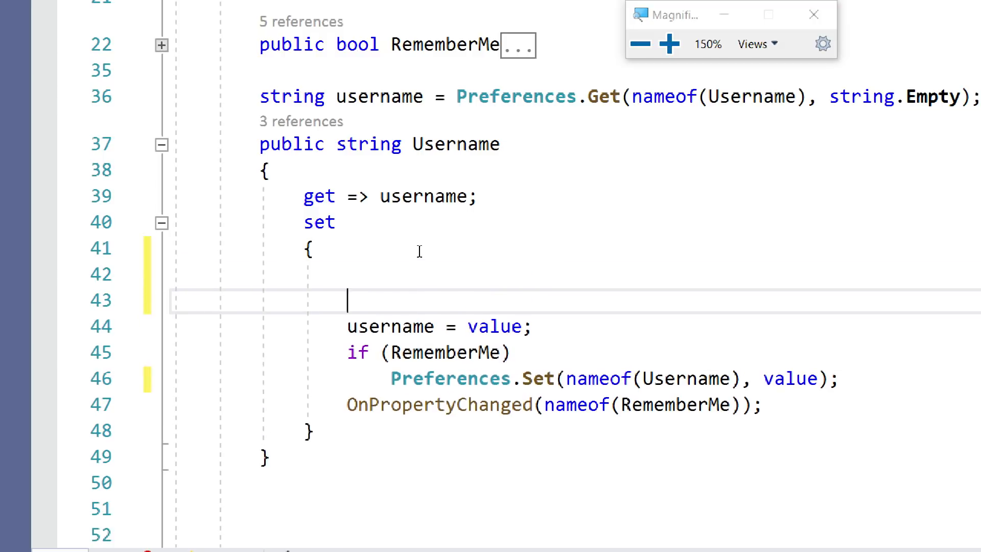
text(App.cu)
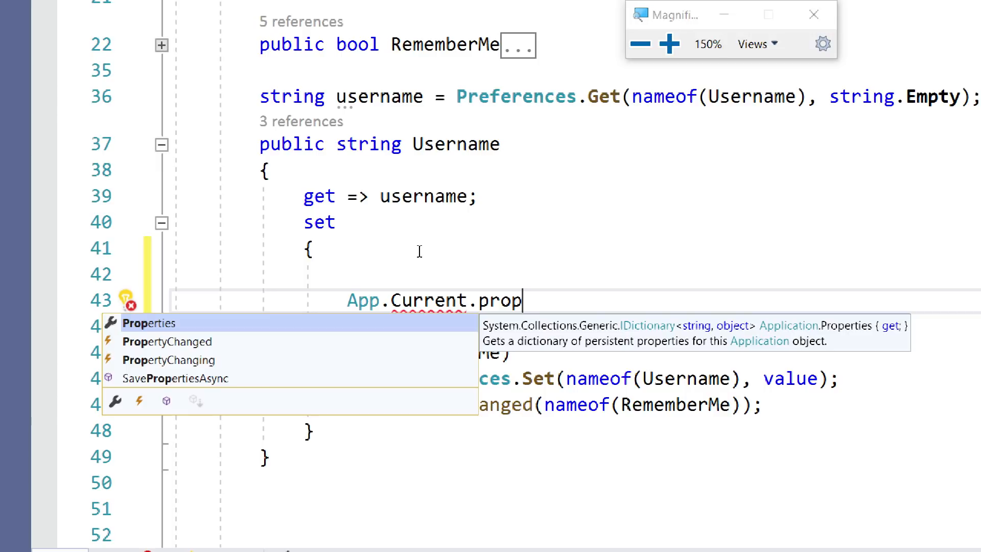
mouse_move(555, 307)
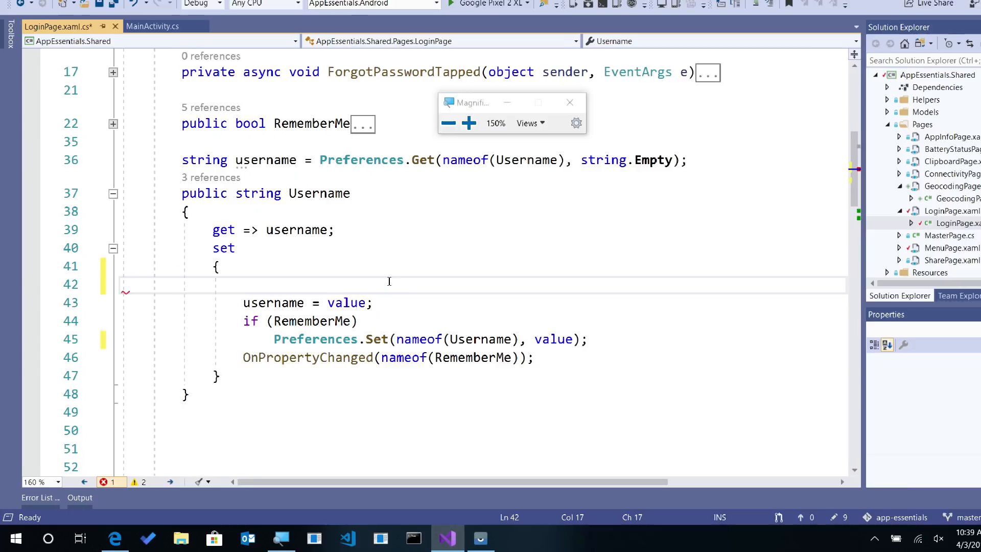
Step: Review the Xamarin.Forms Application docs' Properties Dictionary section and its ContainsKey example
click(111, 538)
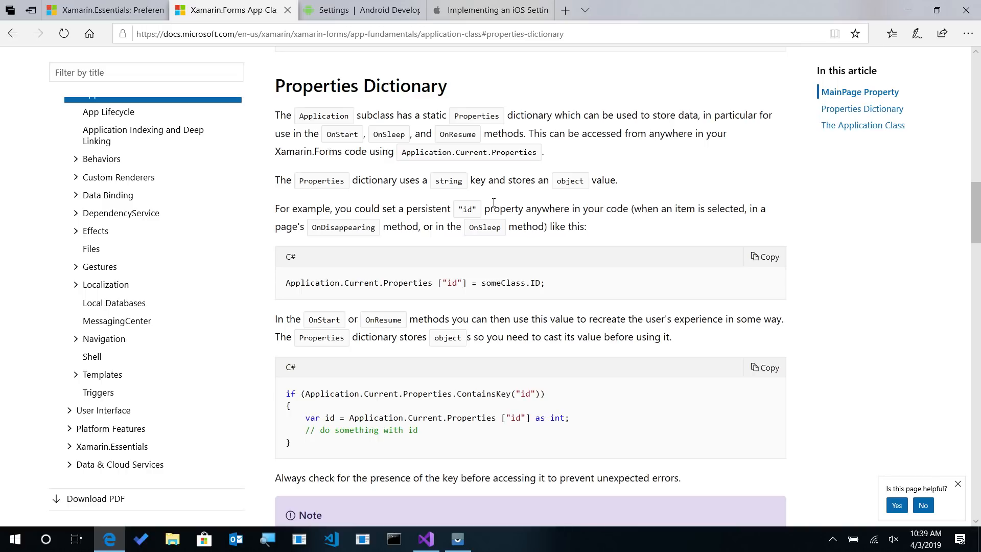
mouse_move(528, 119)
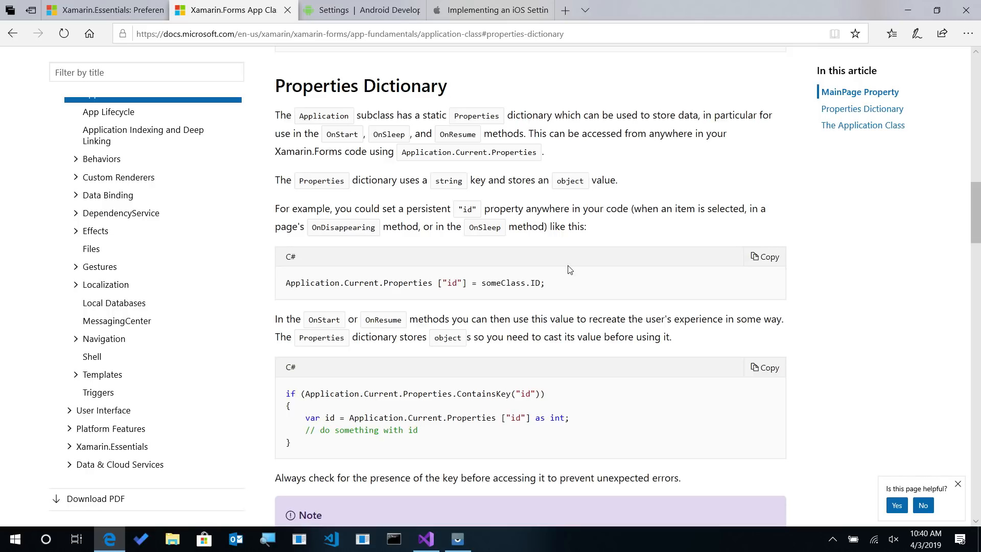
scroll(down, 3)
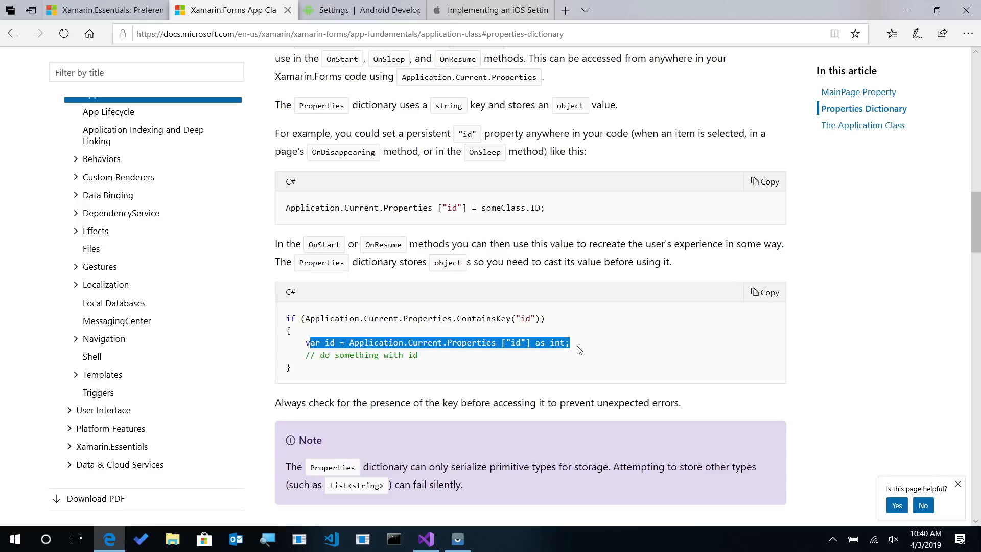
mouse_move(554, 227)
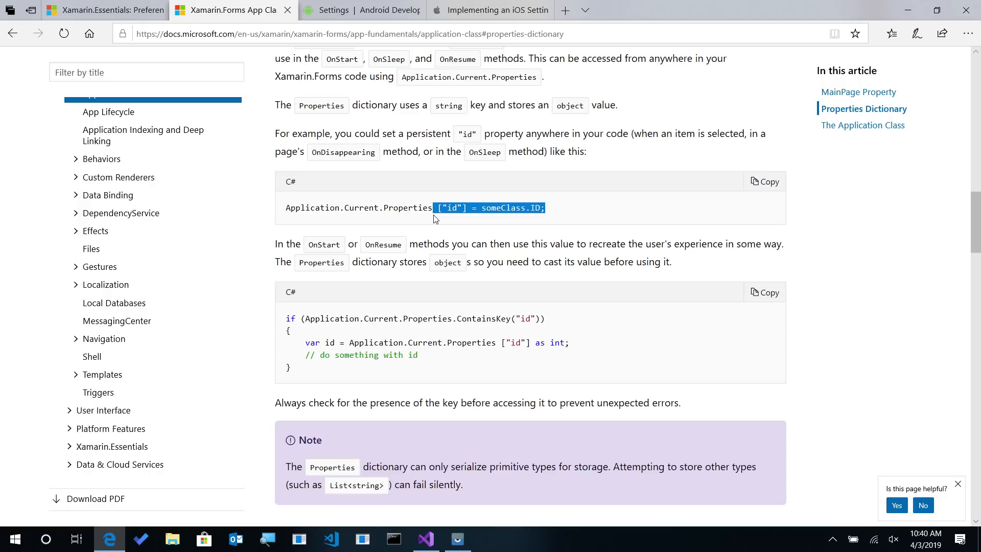
mouse_move(560, 354)
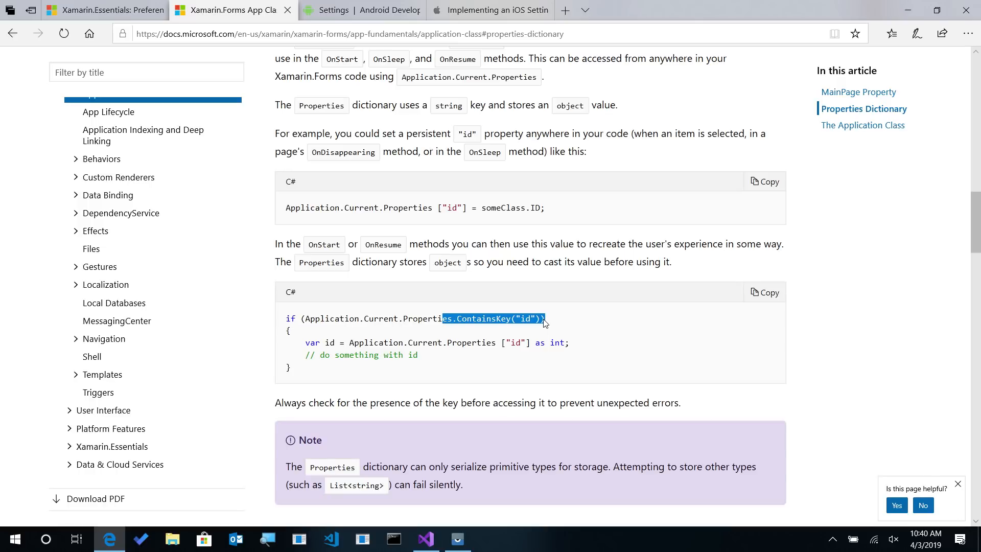
scroll(down, 3)
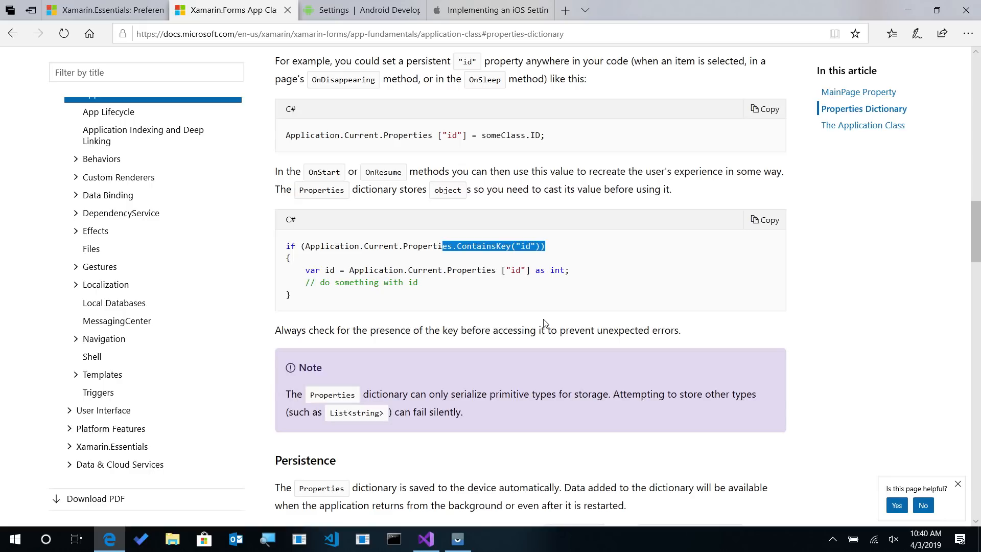
mouse_move(474, 408)
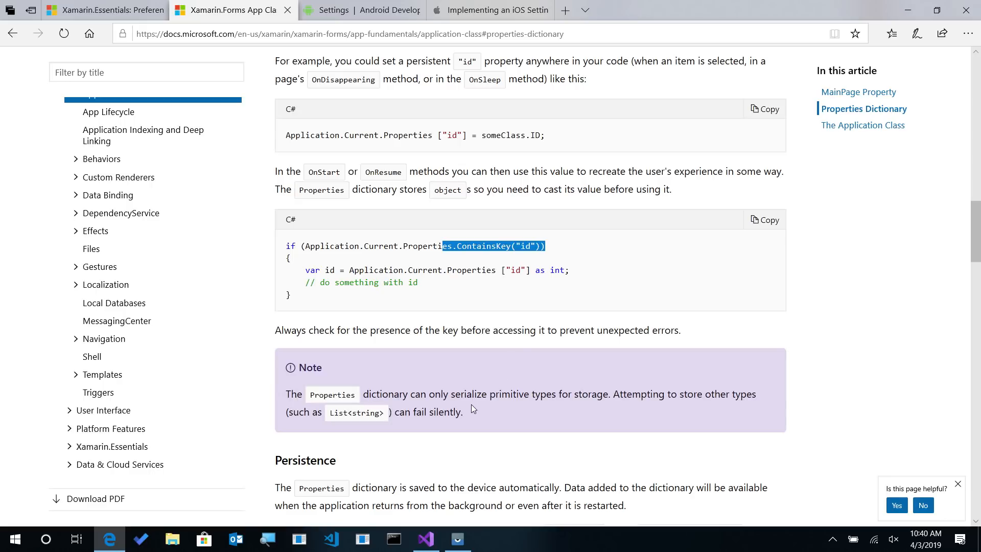
mouse_move(324, 417)
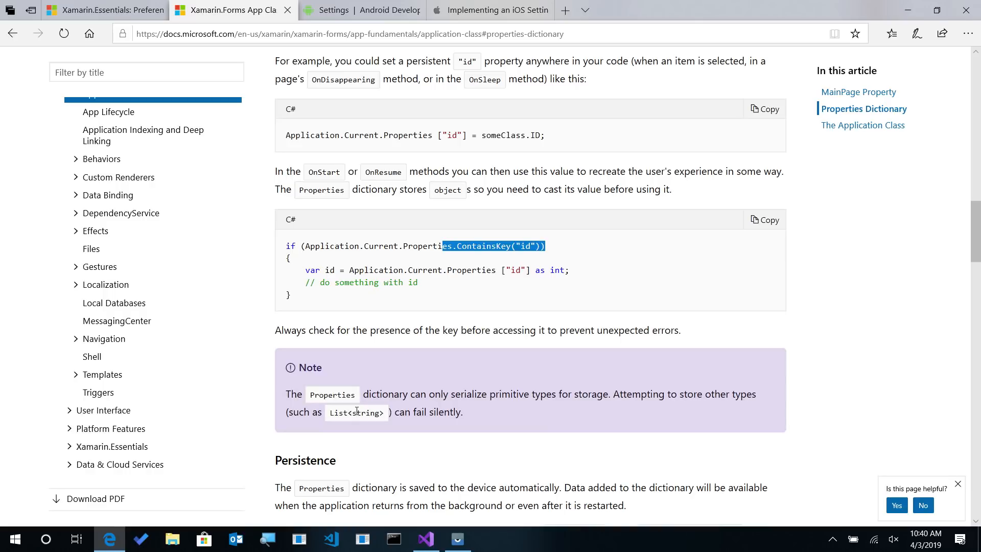
Step: Bring the Xamarin.Essentials Preferences article down to its Platform Implementation Specifics section
click(104, 10)
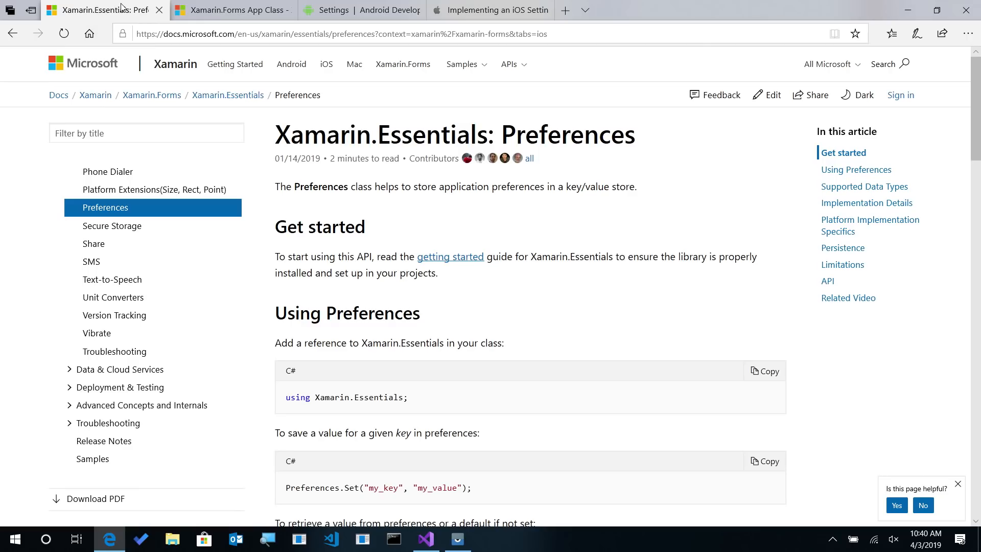
scroll(down, 3)
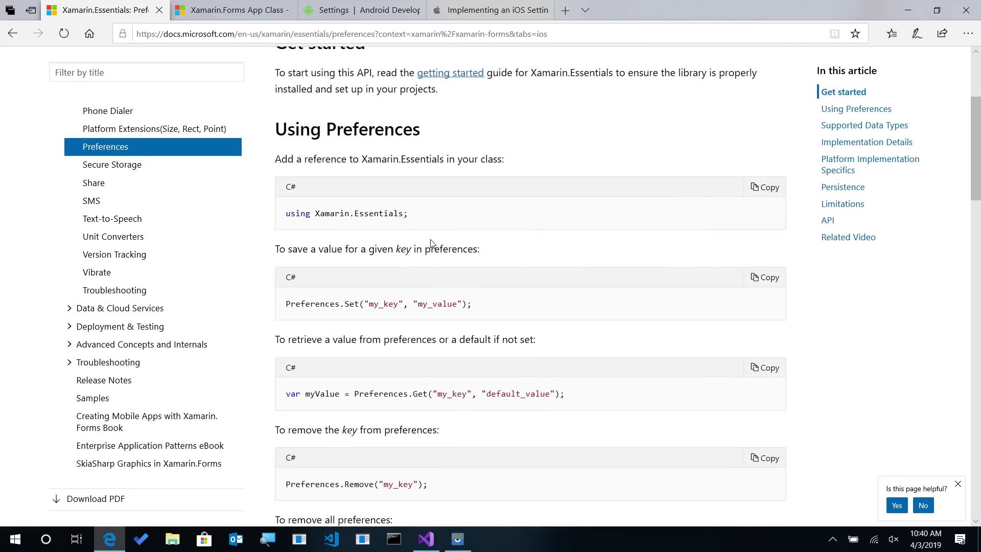
scroll(down, 3)
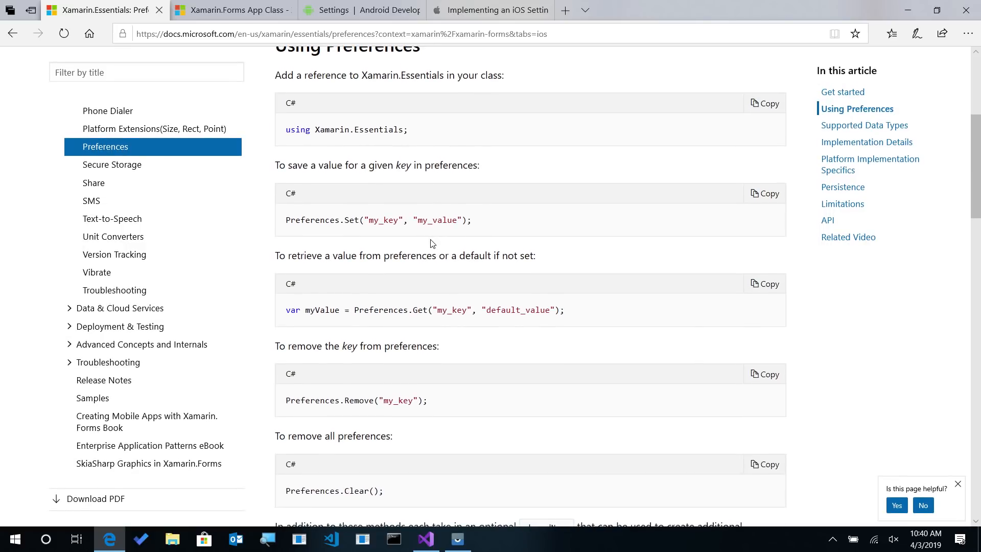
mouse_move(430, 309)
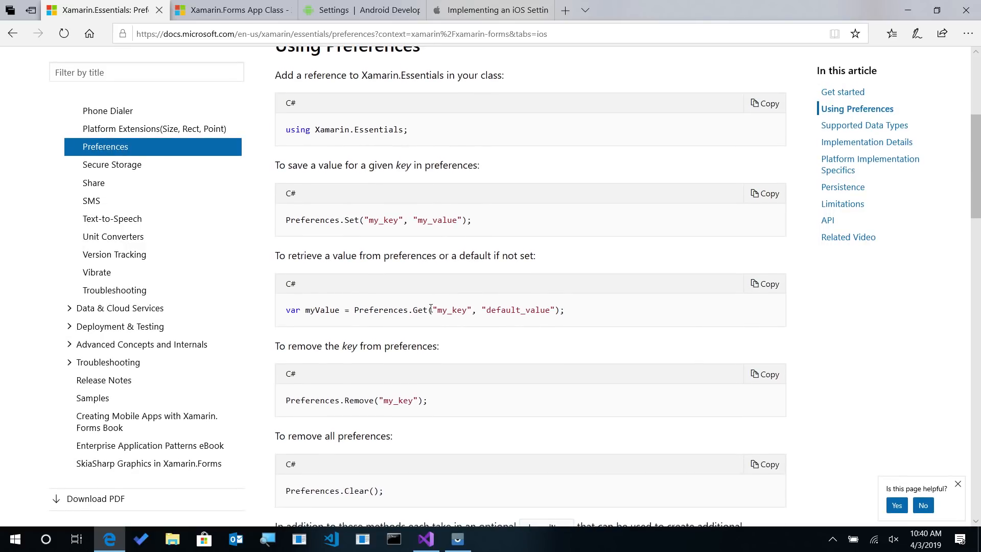
scroll(down, 3)
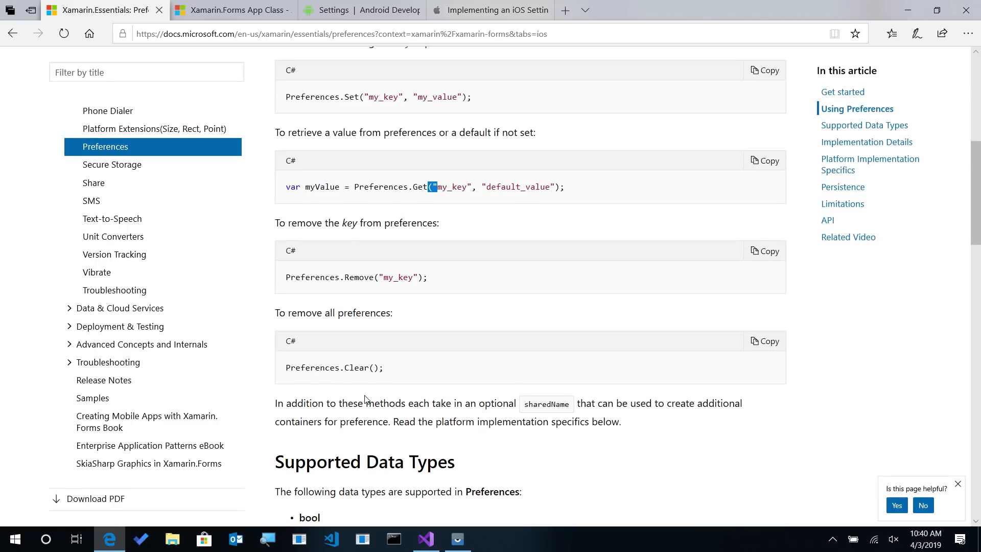
scroll(down, 3)
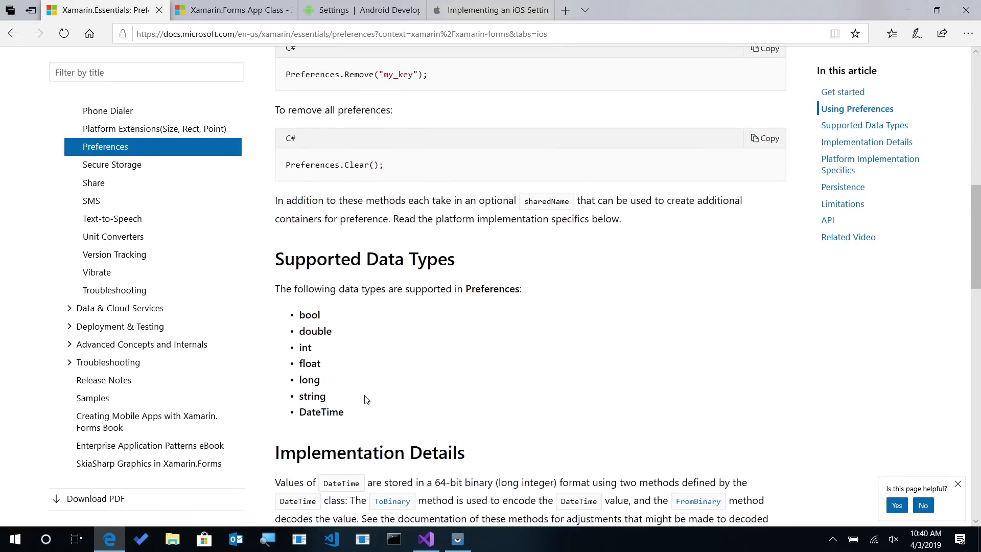
scroll(down, 3)
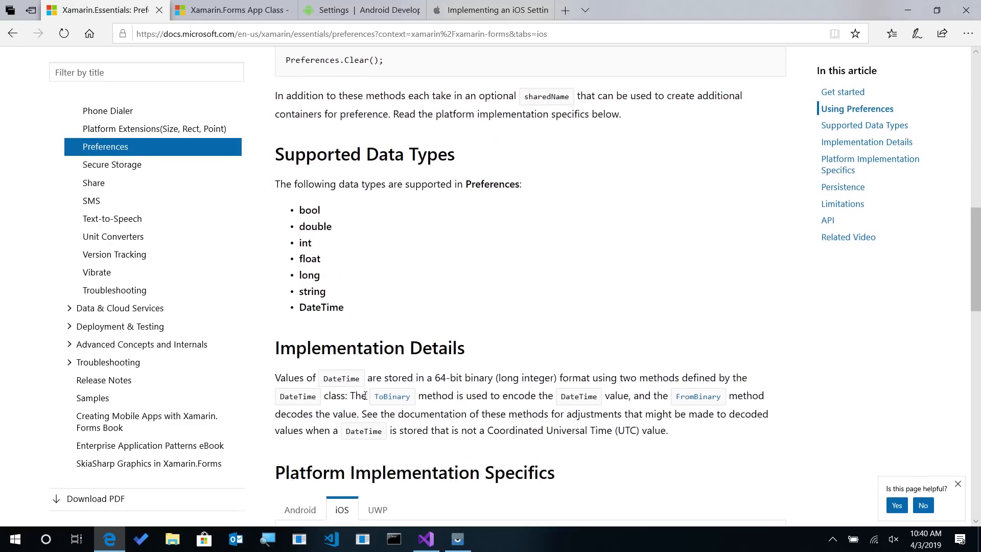
scroll(down, 3)
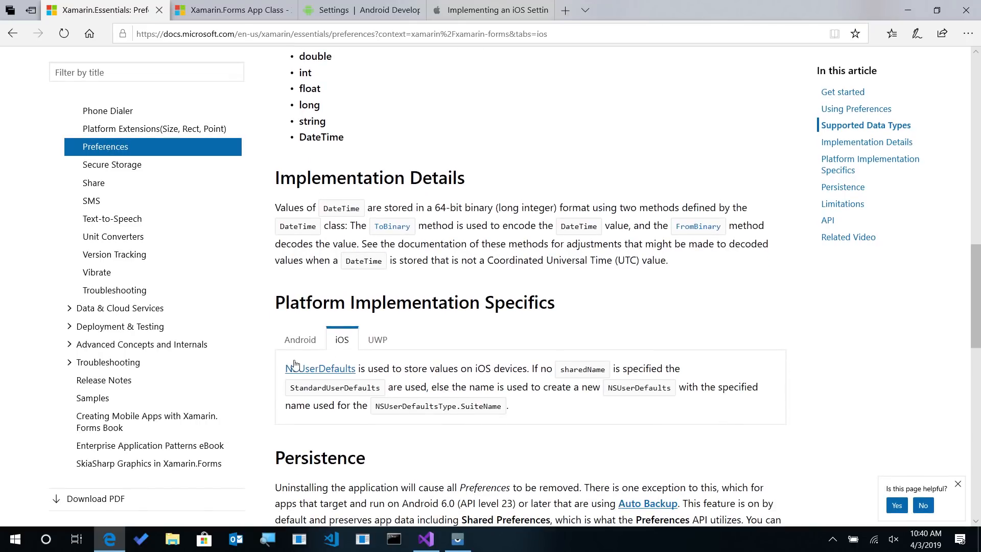
mouse_move(322, 372)
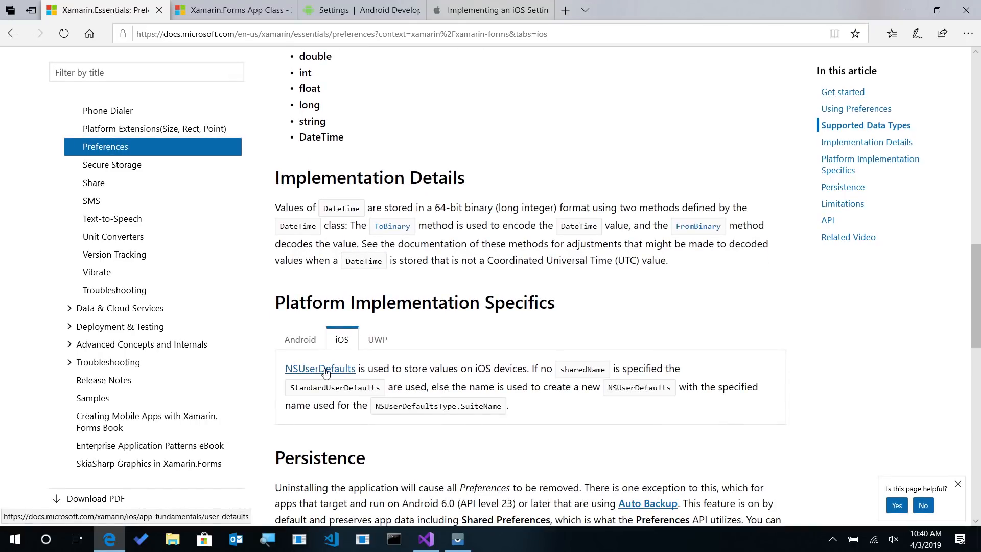
Step: Compare the Android storage details with the iOS NSUserDefaults notes in that section
click(299, 339)
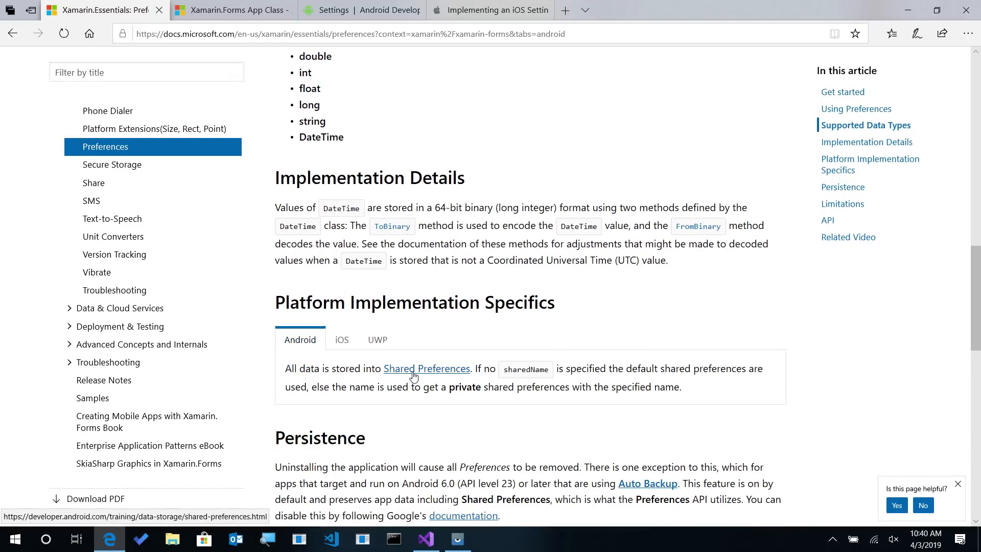
click(342, 339)
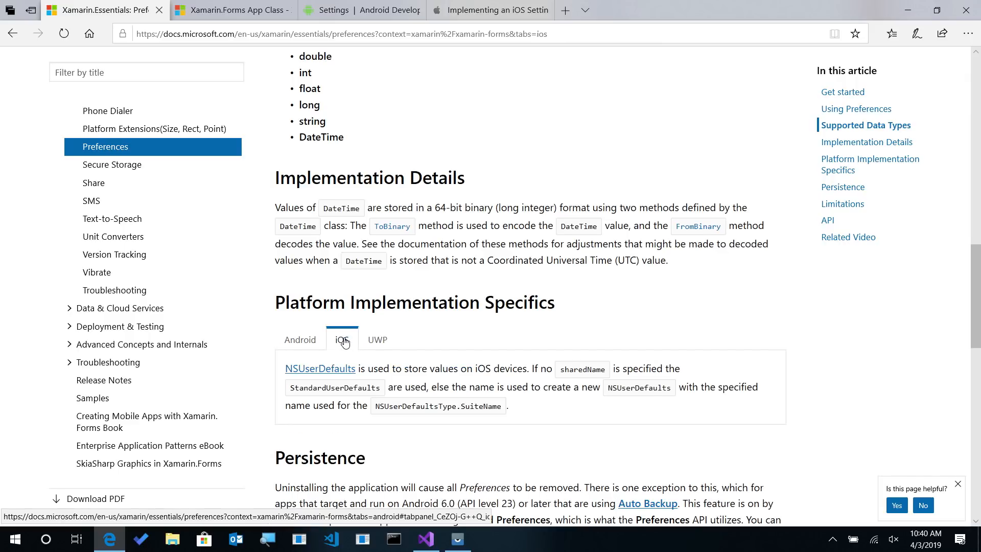
scroll(down, 3)
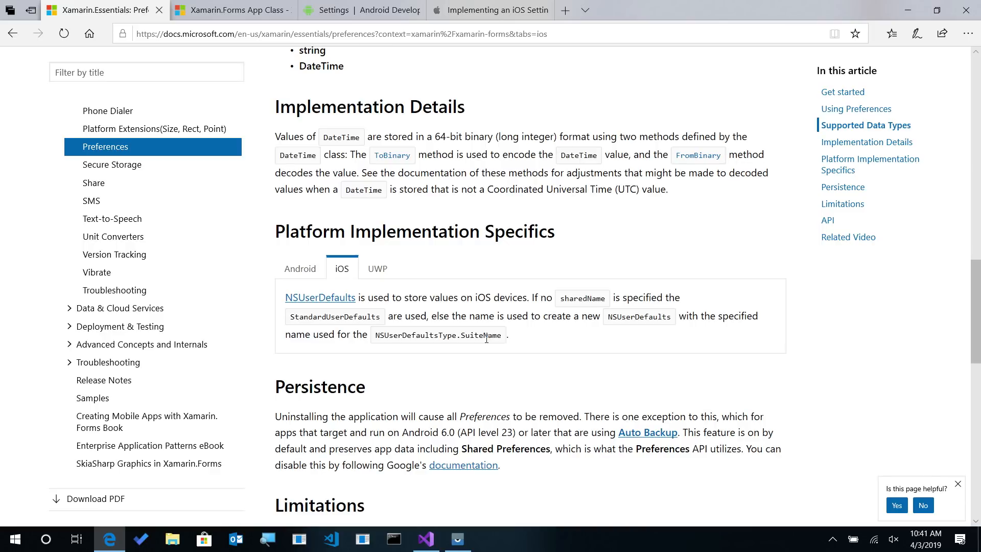
Step: Read Android's Settings hierarchy example and select the notifications key value in its XML
click(362, 10)
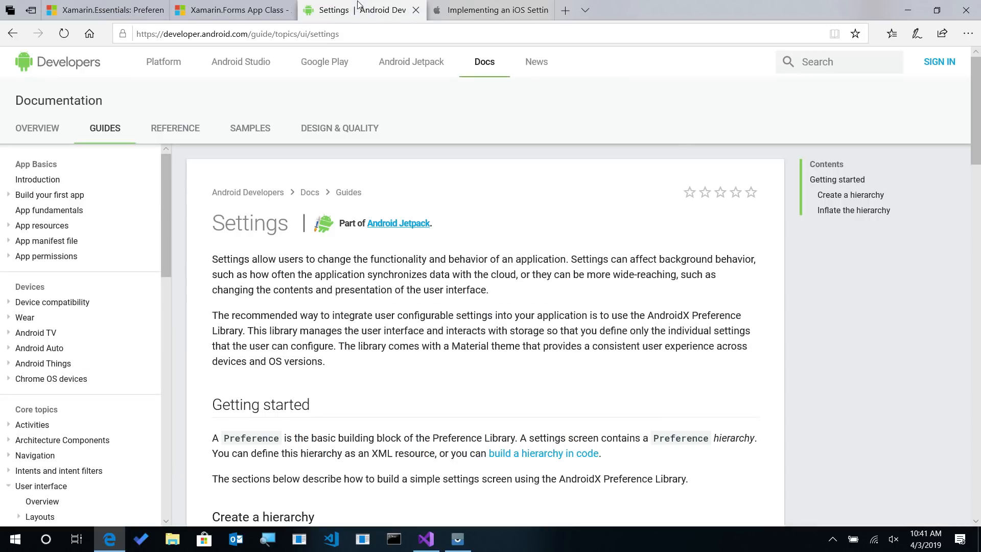
mouse_move(359, 294)
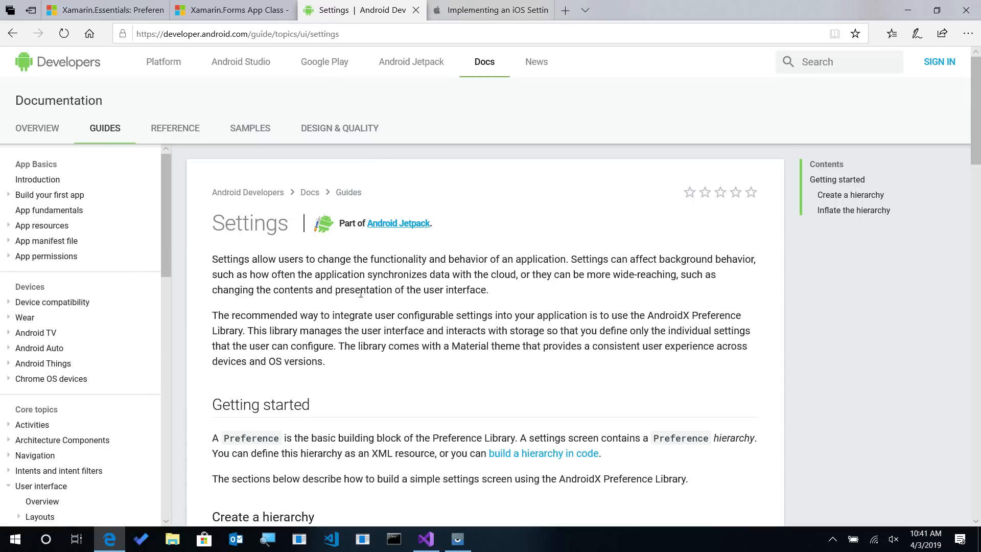
scroll(down, 3)
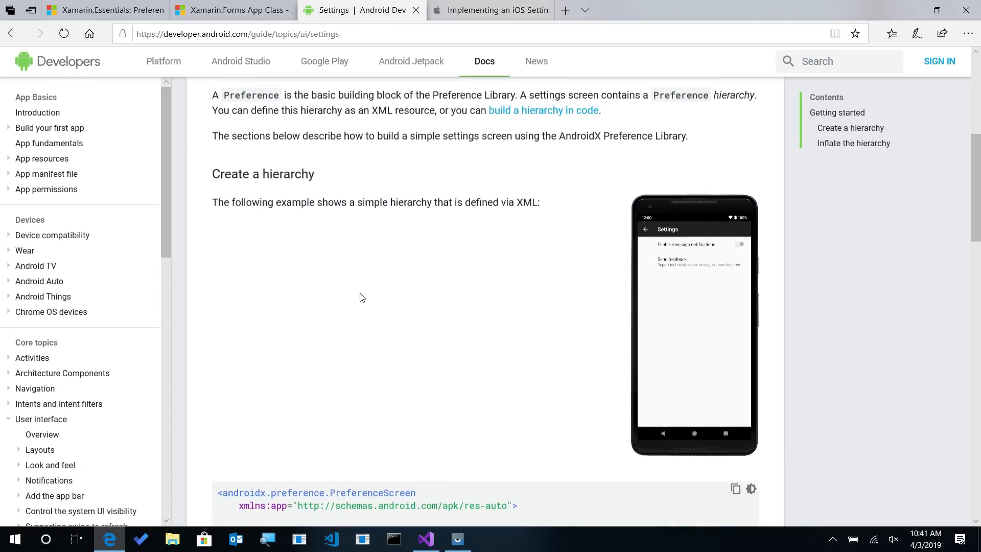
scroll(down, 3)
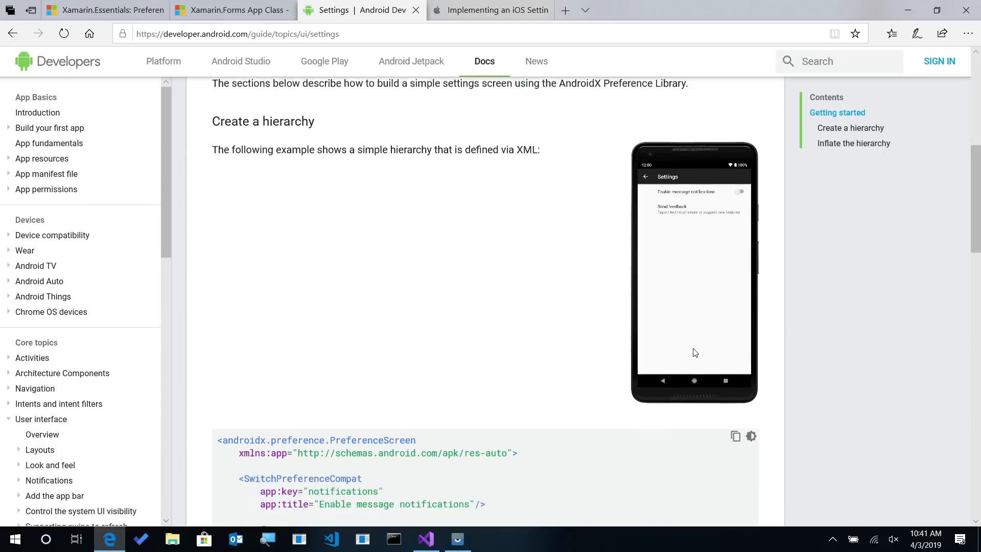
scroll(down, 3)
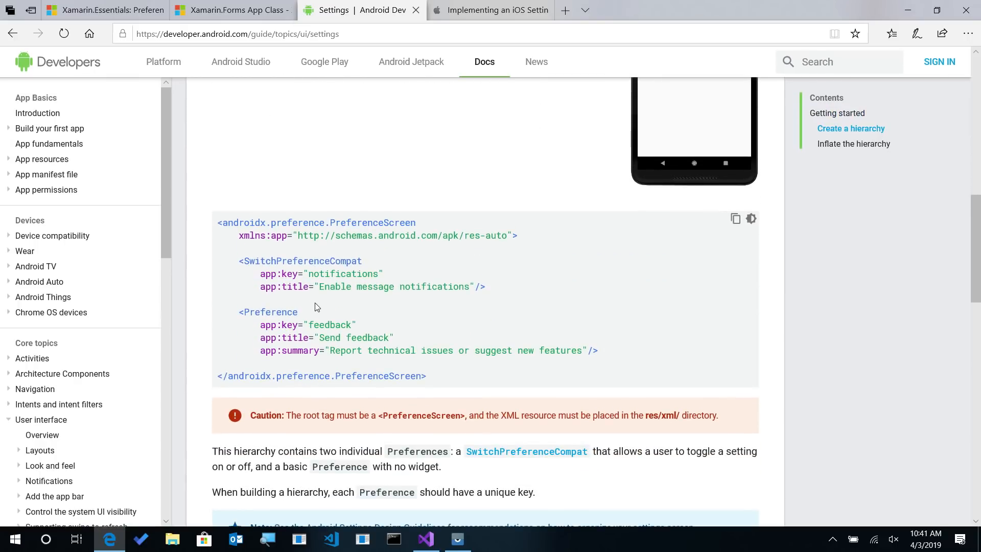
double_click(275, 274)
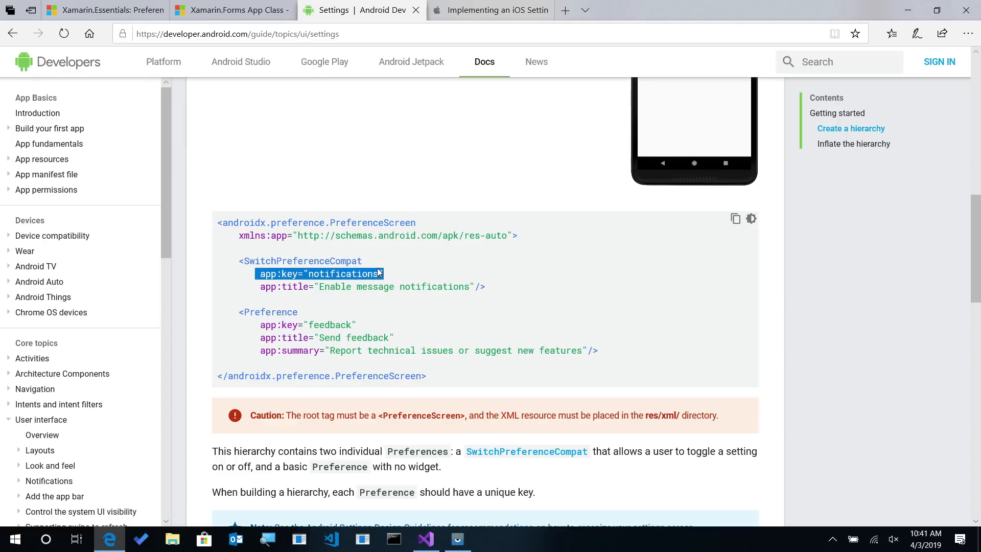
double_click(344, 274)
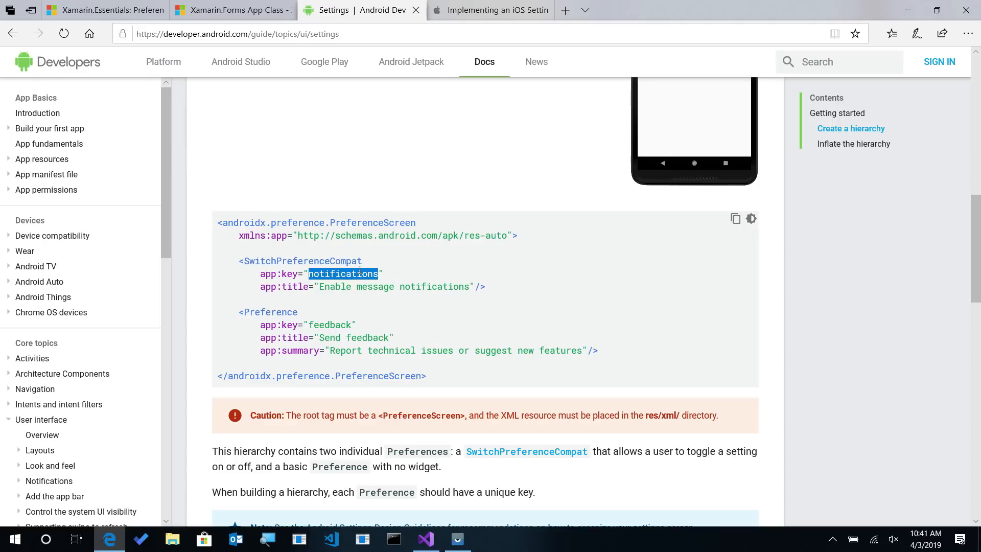
Step: Glance back at the Username property code, then move on to Apple's iOS Settings programming guide
click(425, 538)
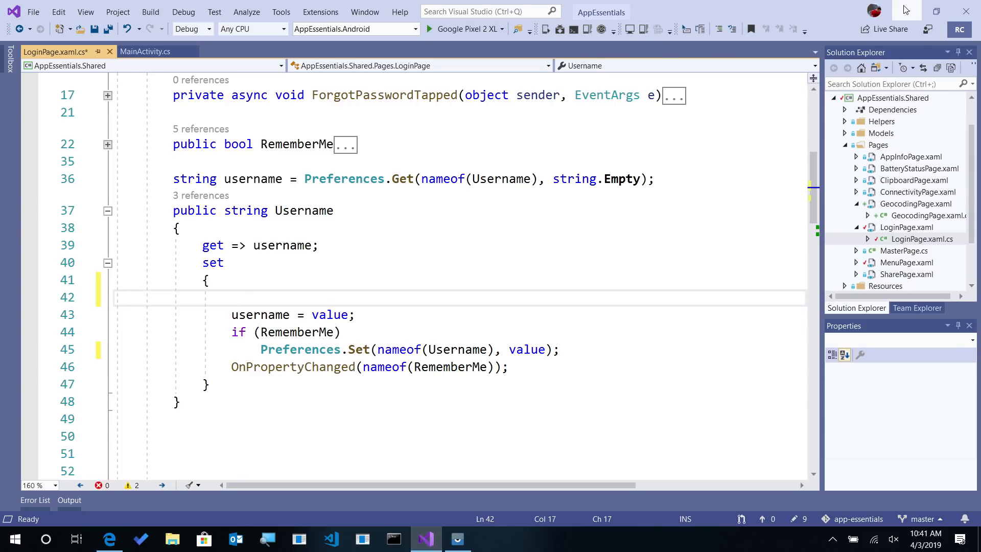
click(109, 539)
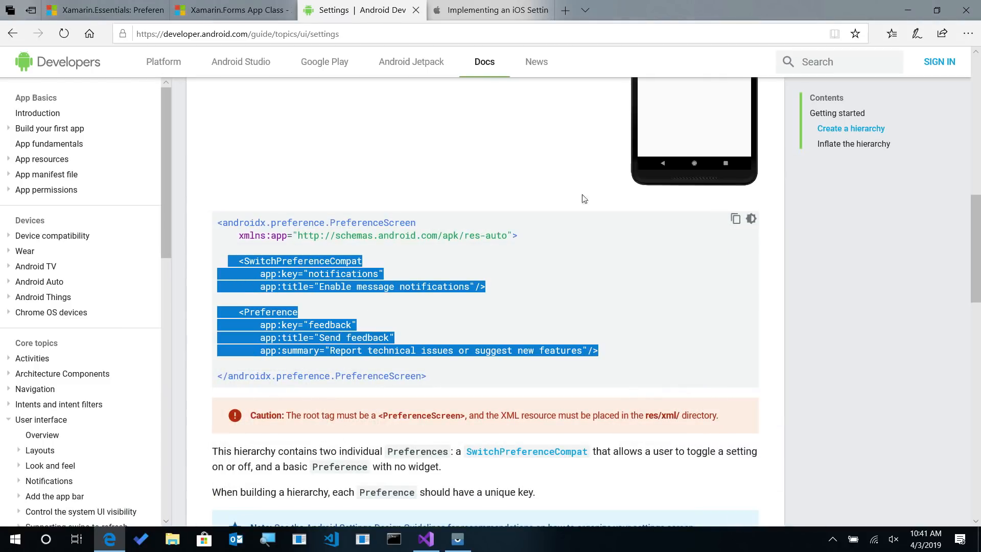
click(489, 10)
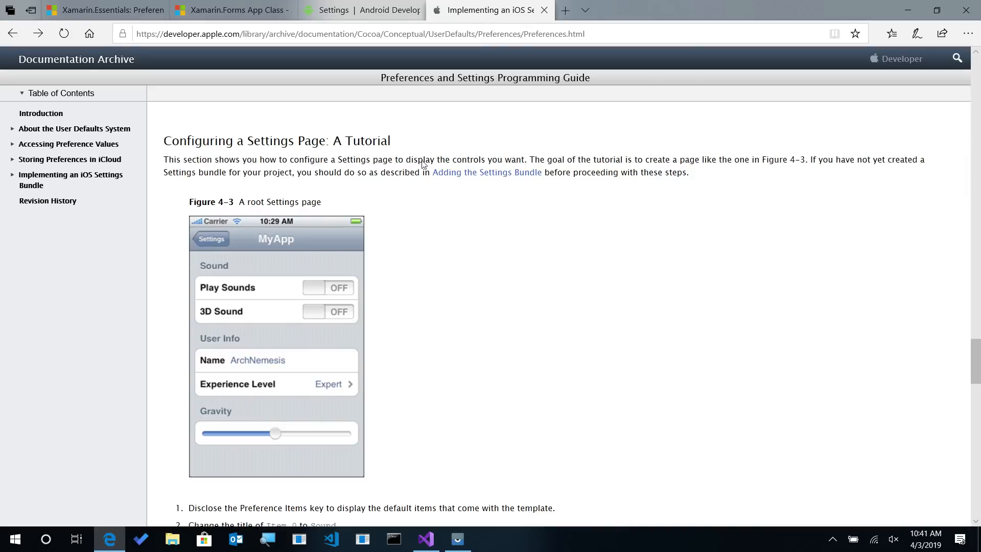
mouse_move(389, 239)
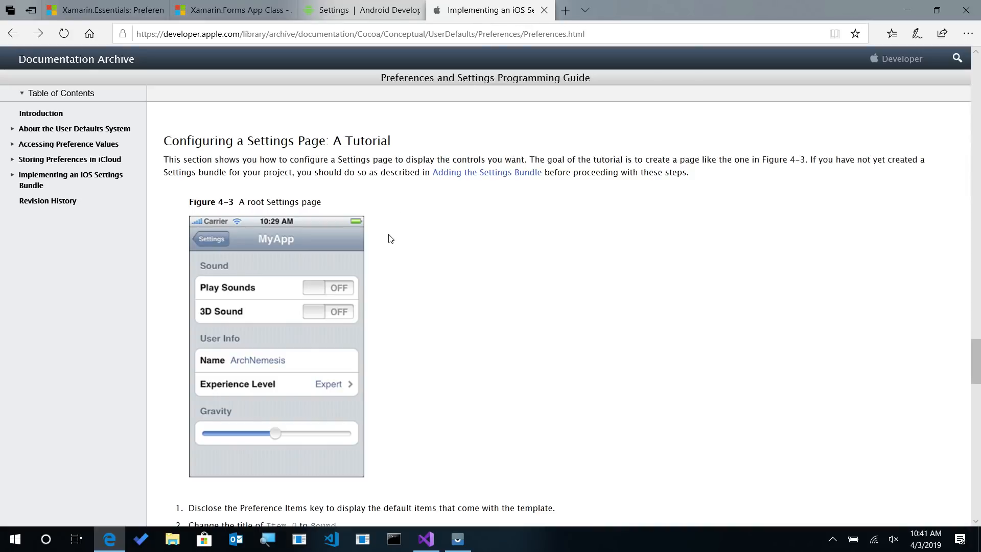
mouse_move(233, 274)
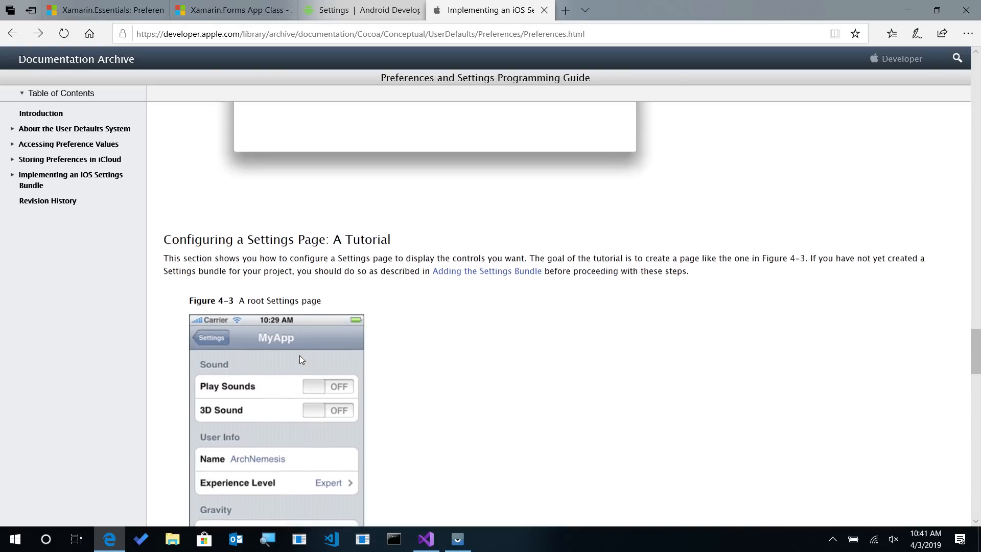
scroll(up, 3)
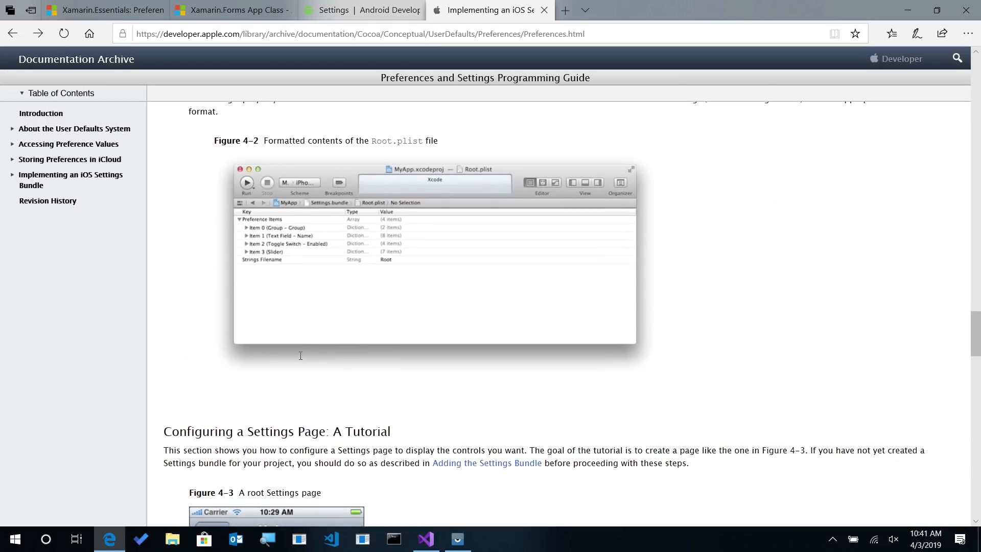